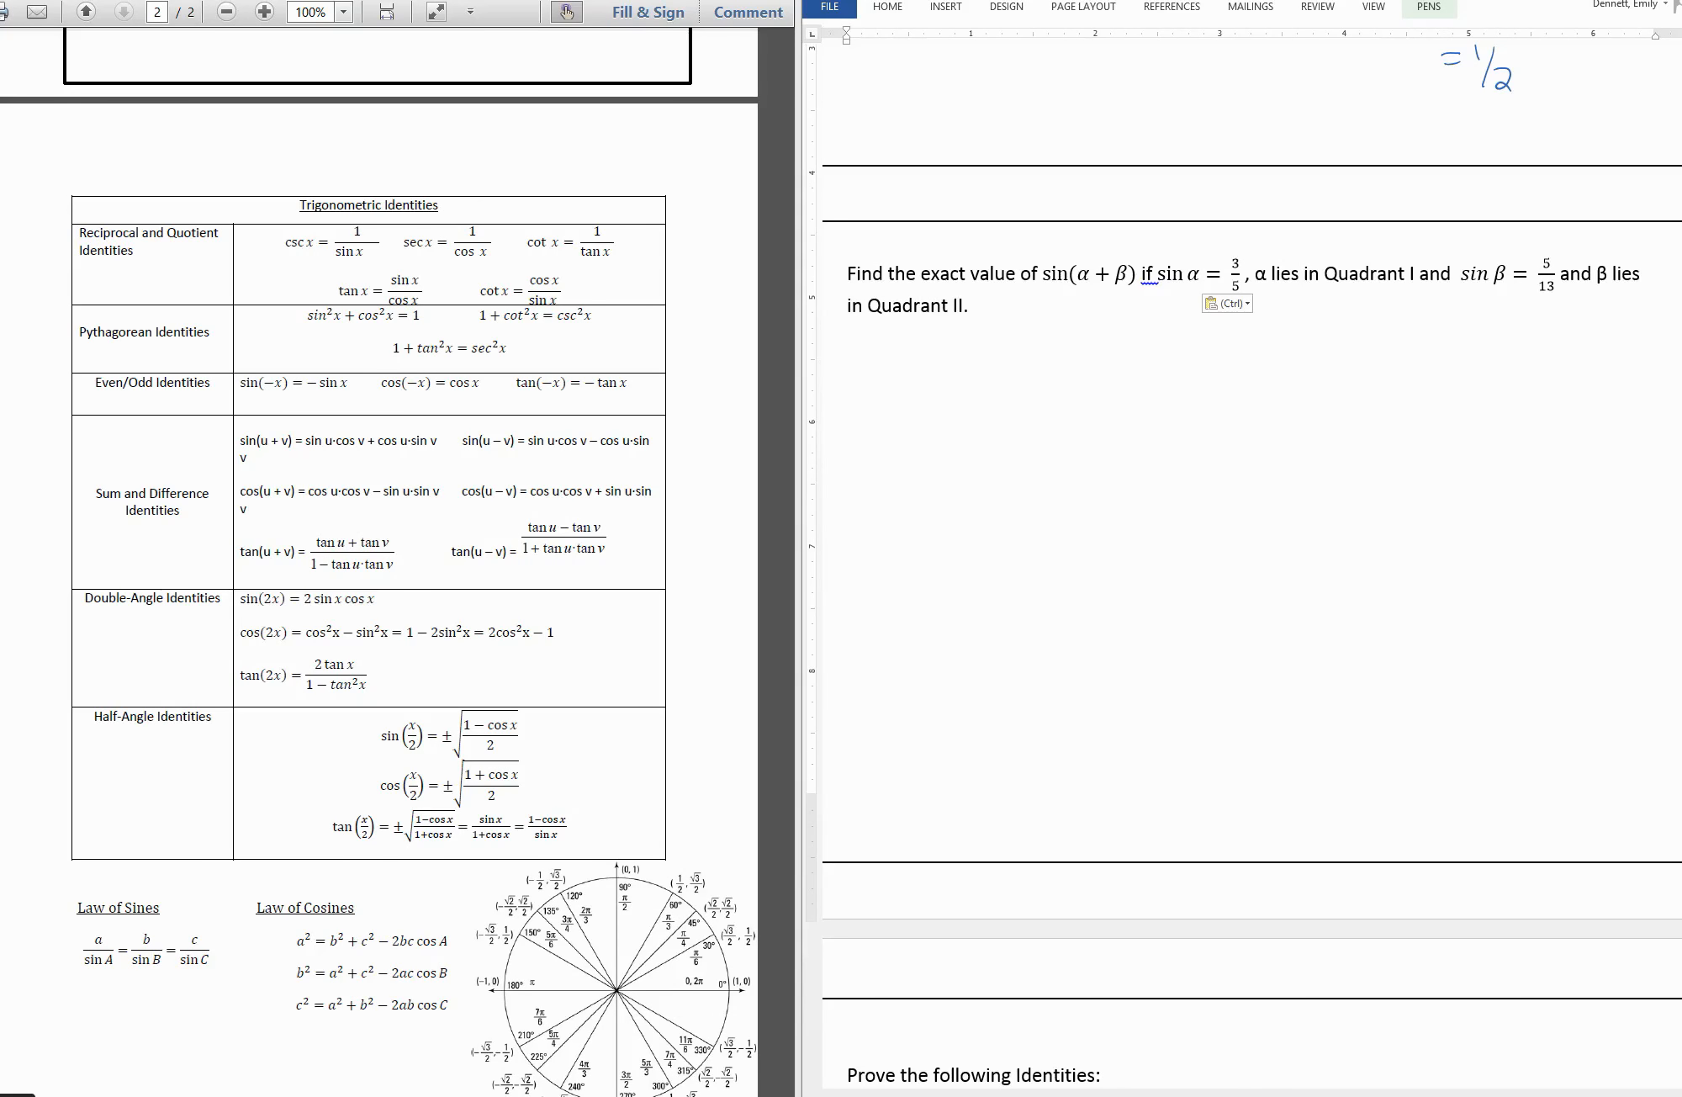
# Pick blue ink and hand-write sin(α+β) = sin α cos β + cos α sin β with 3/5 and 5 above.
pyautogui.click(1428, 7)
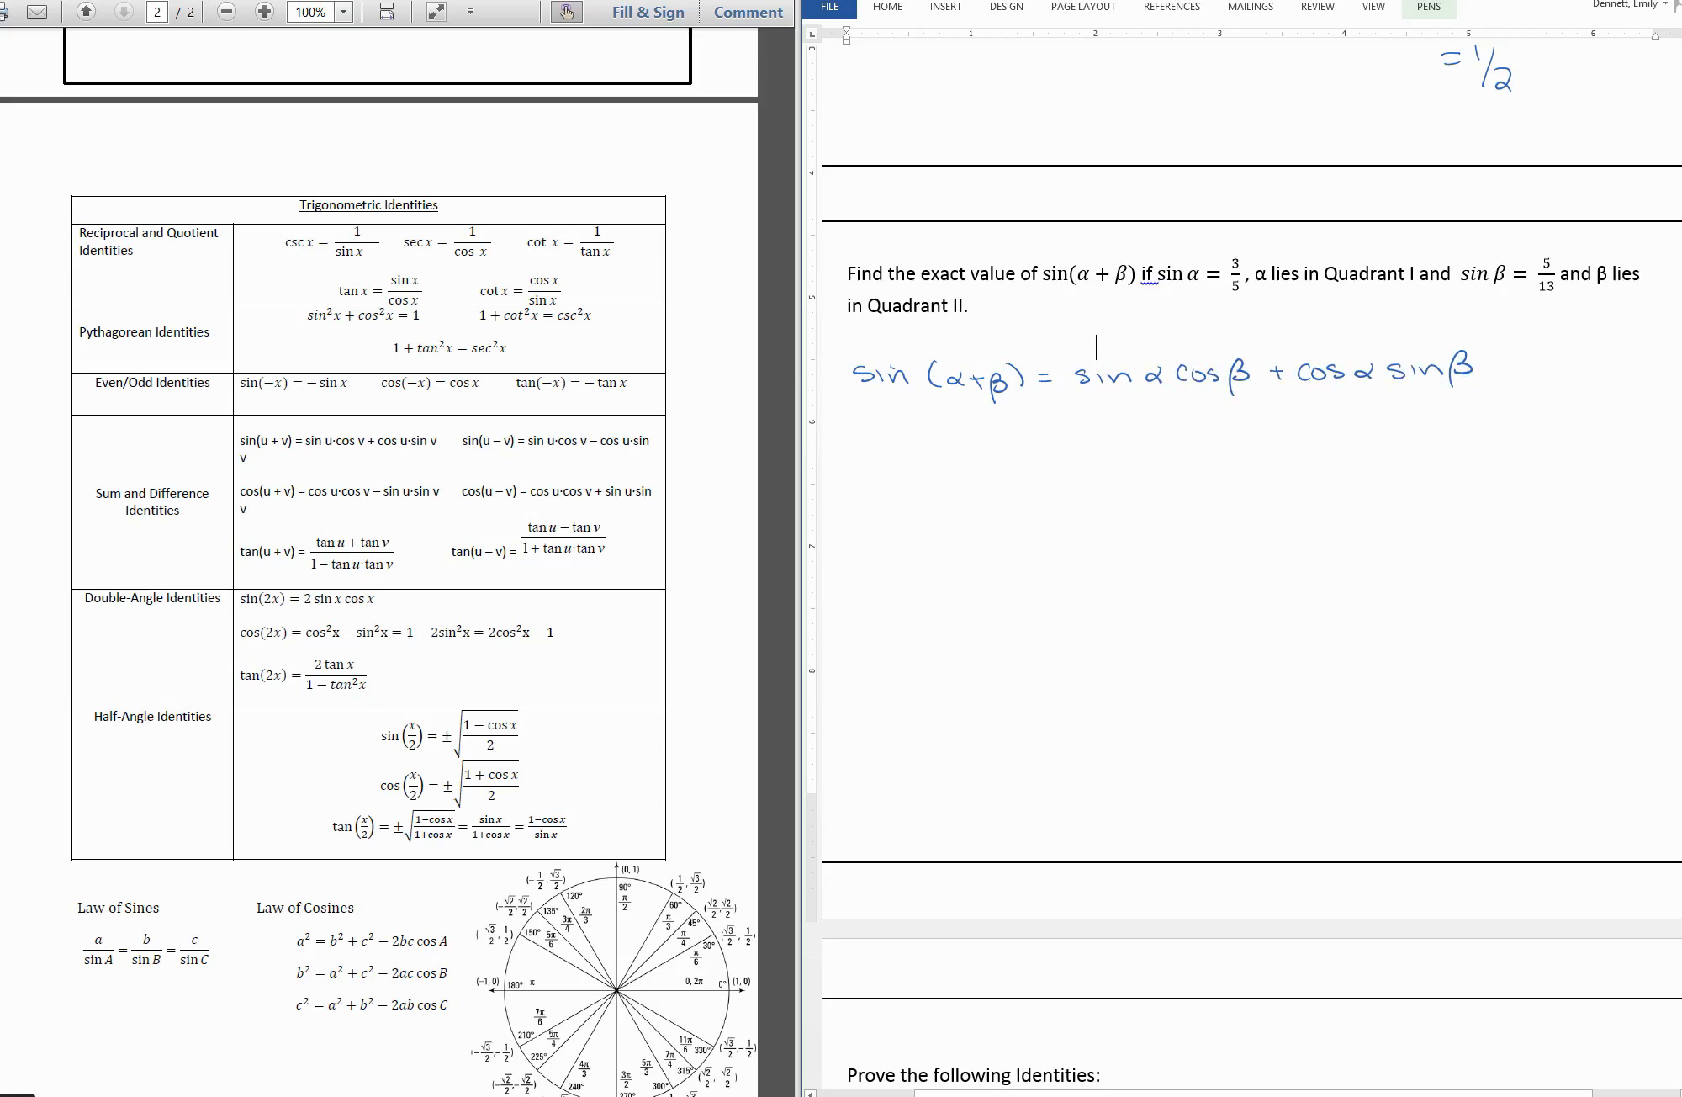
pyautogui.moveTo(1119, 338)
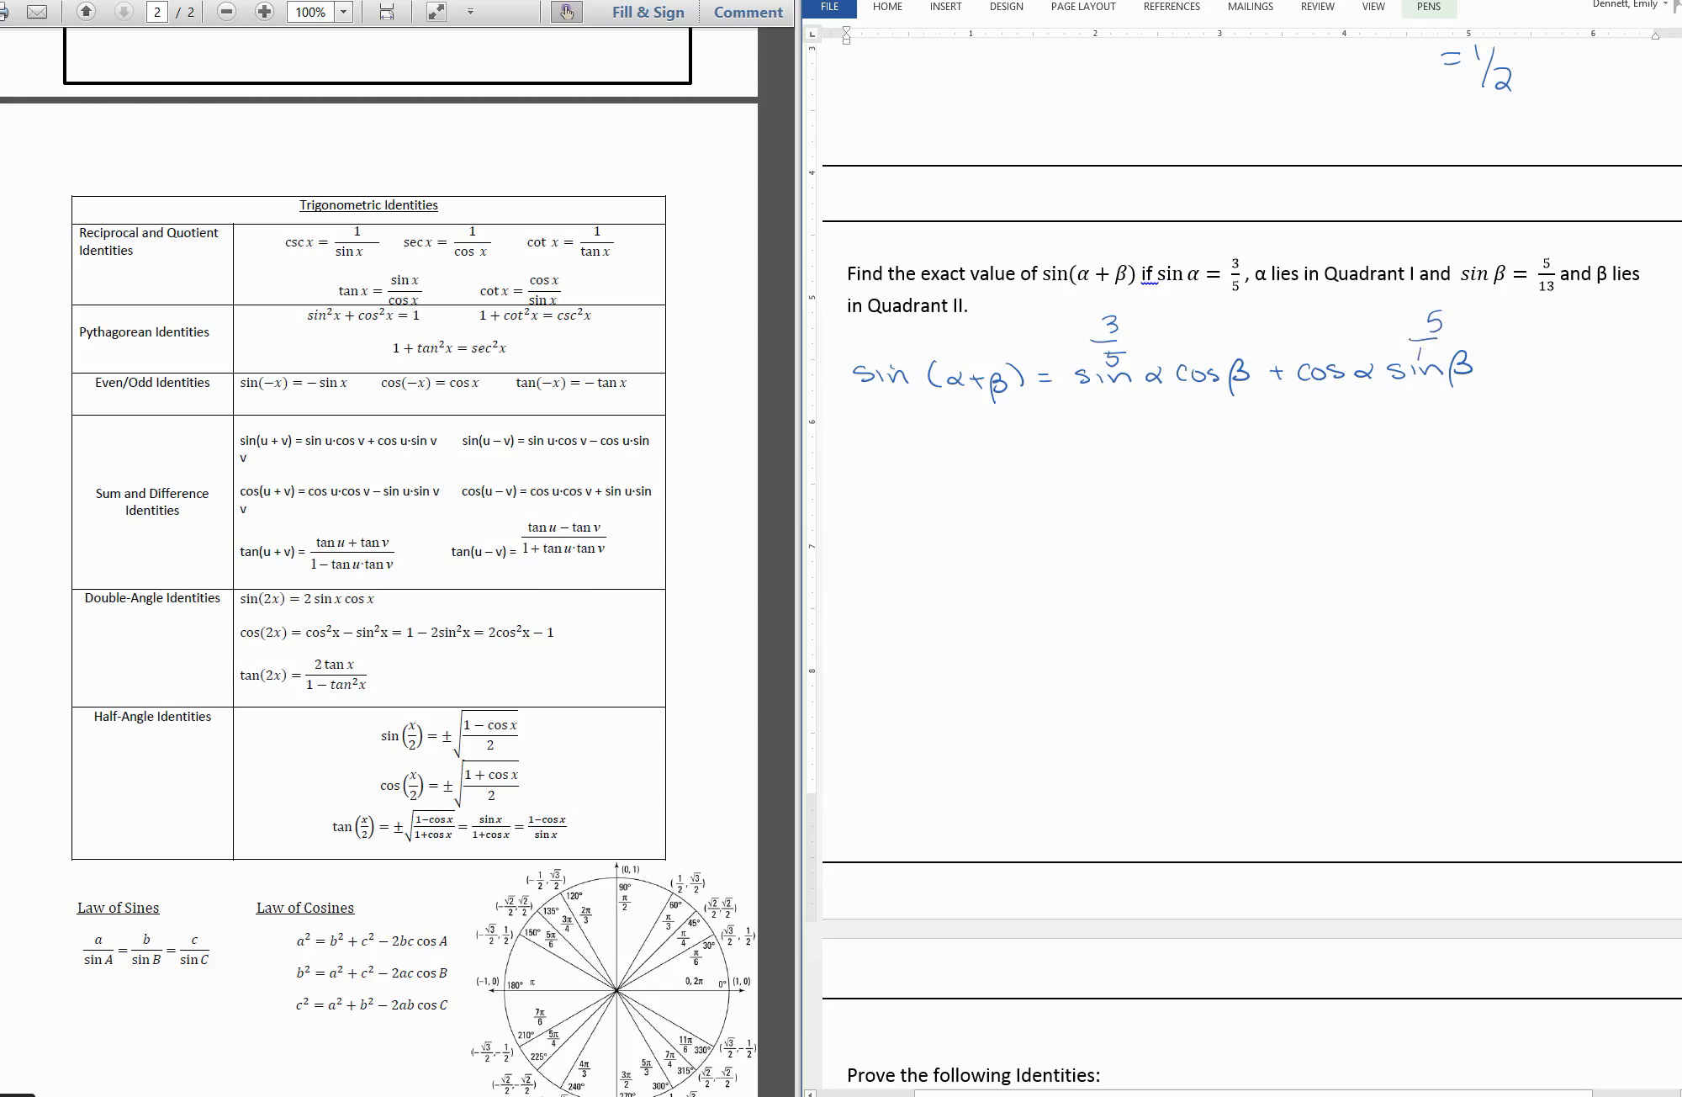
# Write the 13 under the 5 so 5/13 sits above sin β.
pyautogui.click(1232, 425)
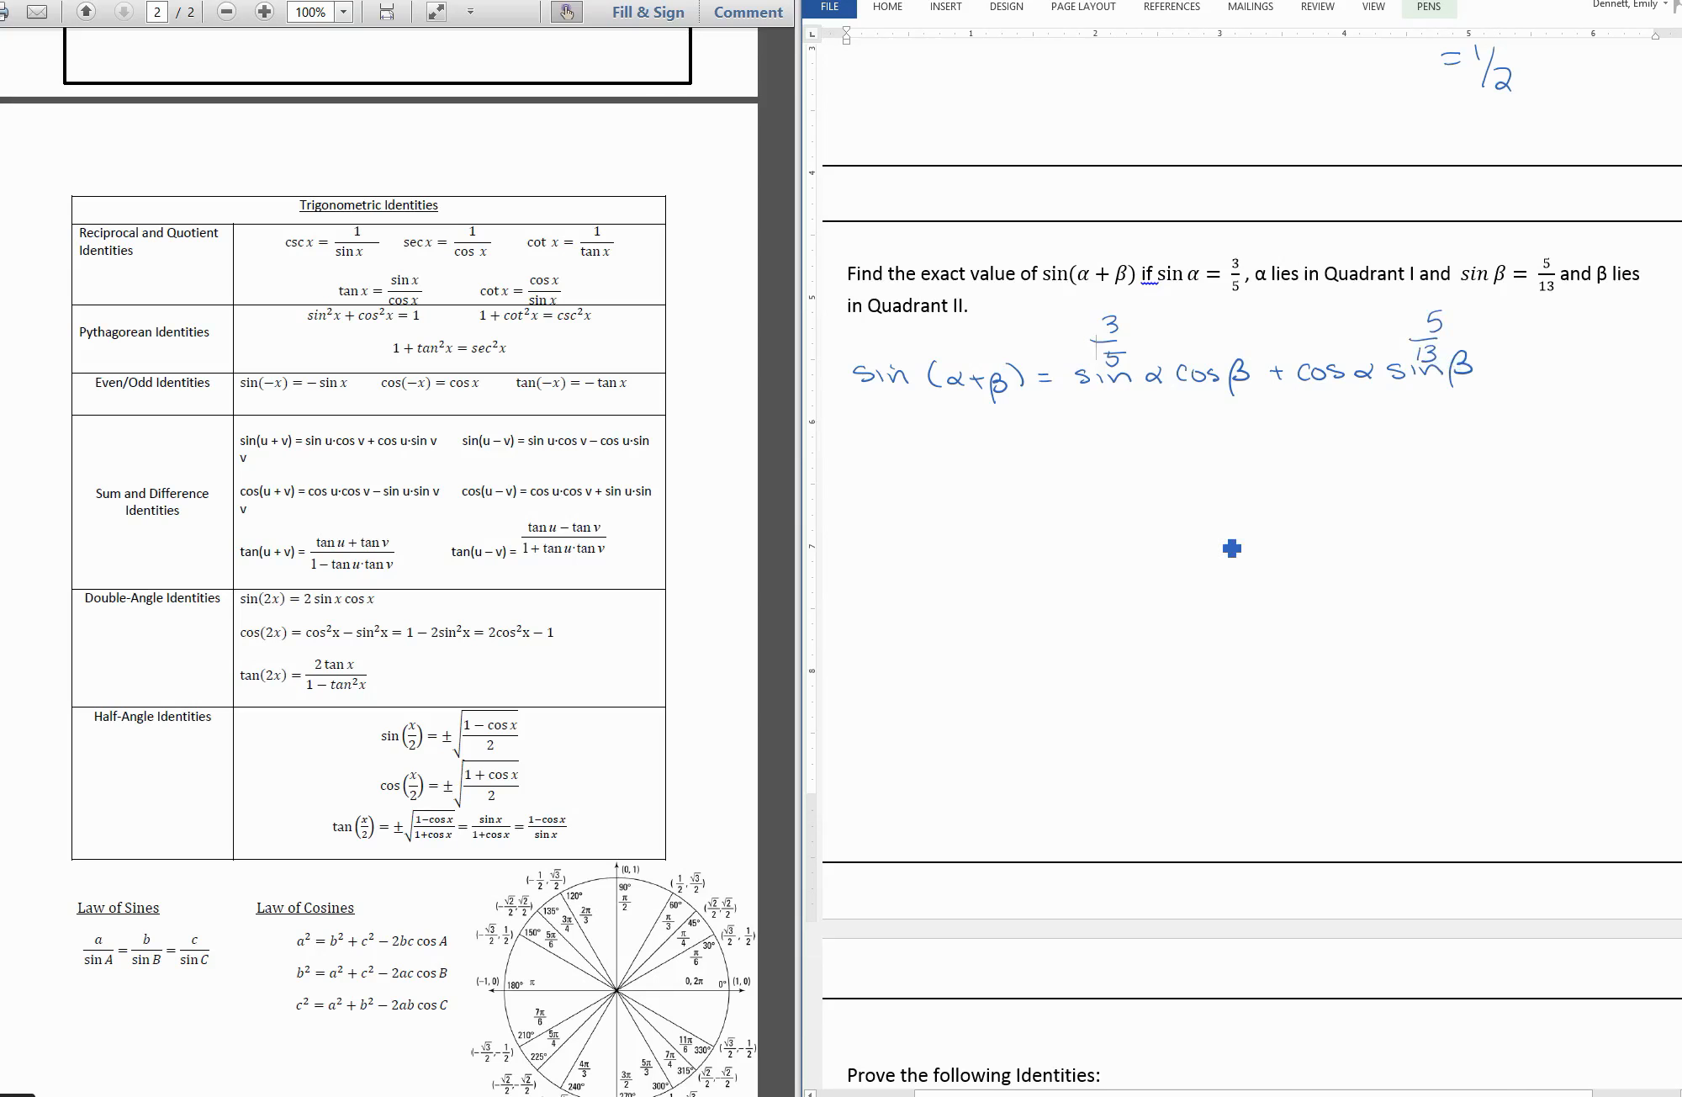
pyautogui.click(1430, 7)
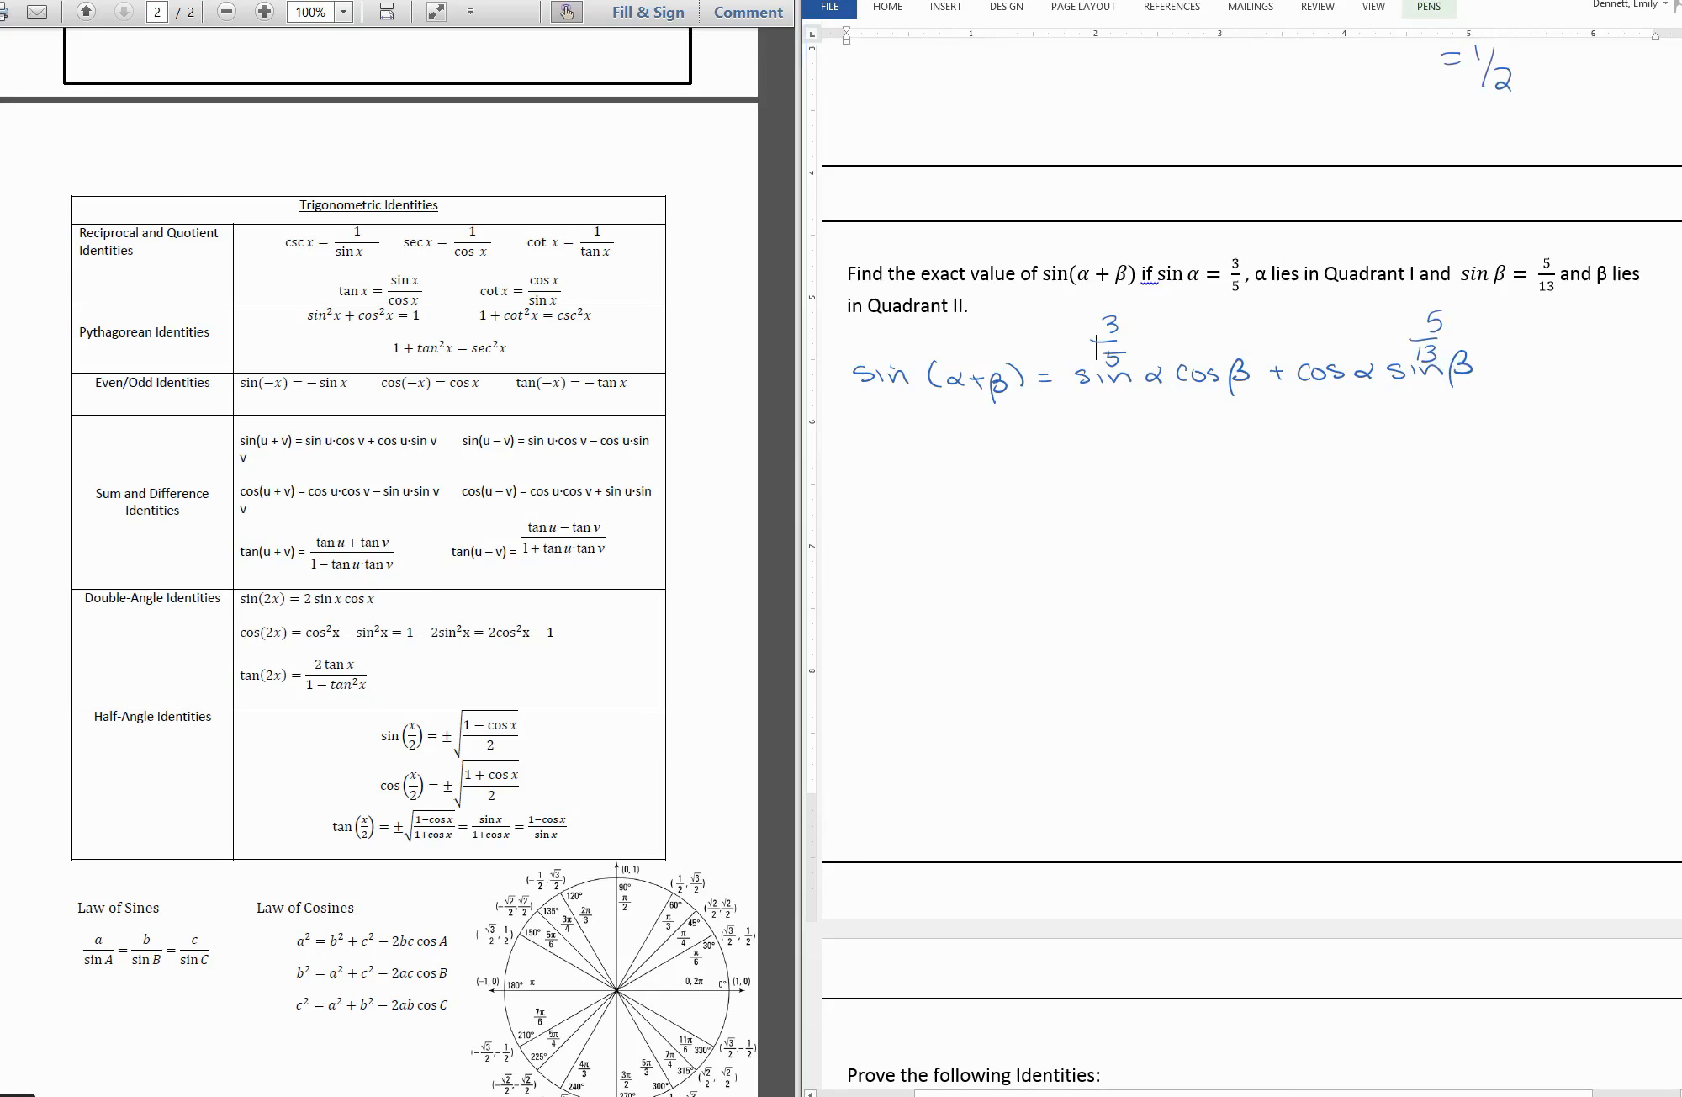
# Draw black axes, then a green Quadrant I 3-4-5 triangle for α with 4/5 above cos α.
pyautogui.moveTo(959, 587); pyautogui.dragTo(969, 804)
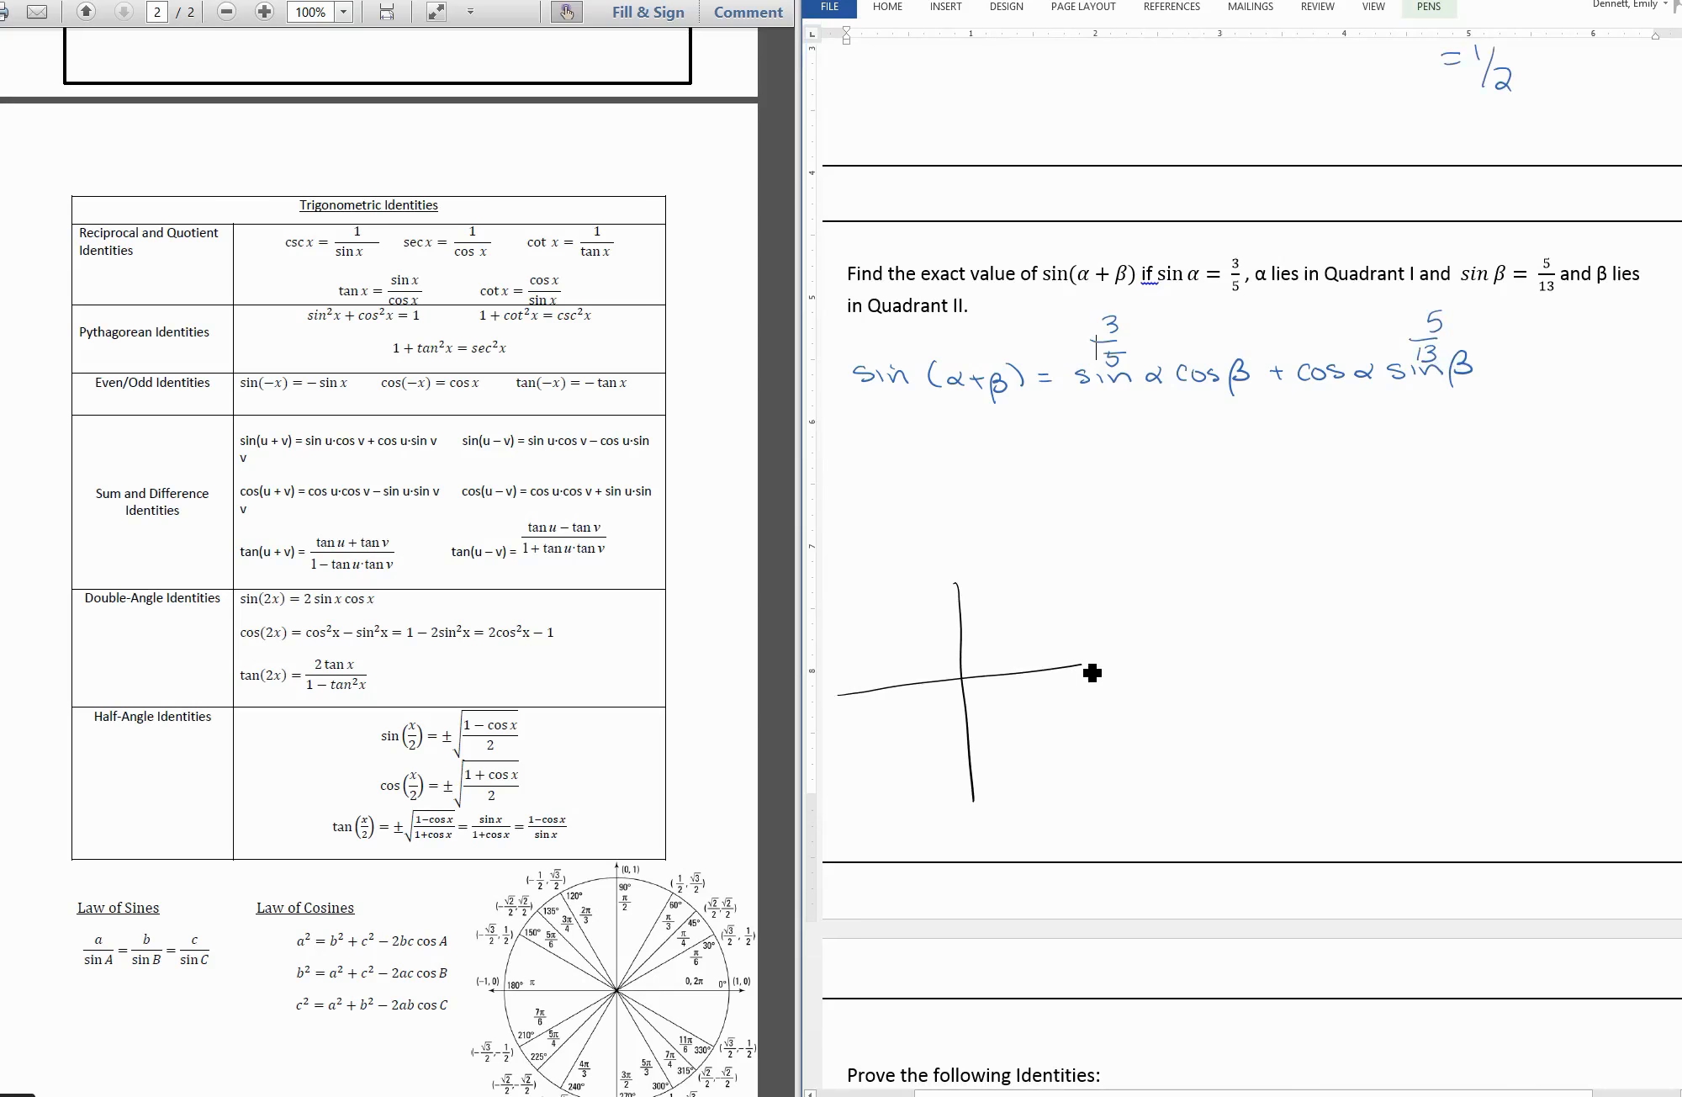
pyautogui.click(1428, 6)
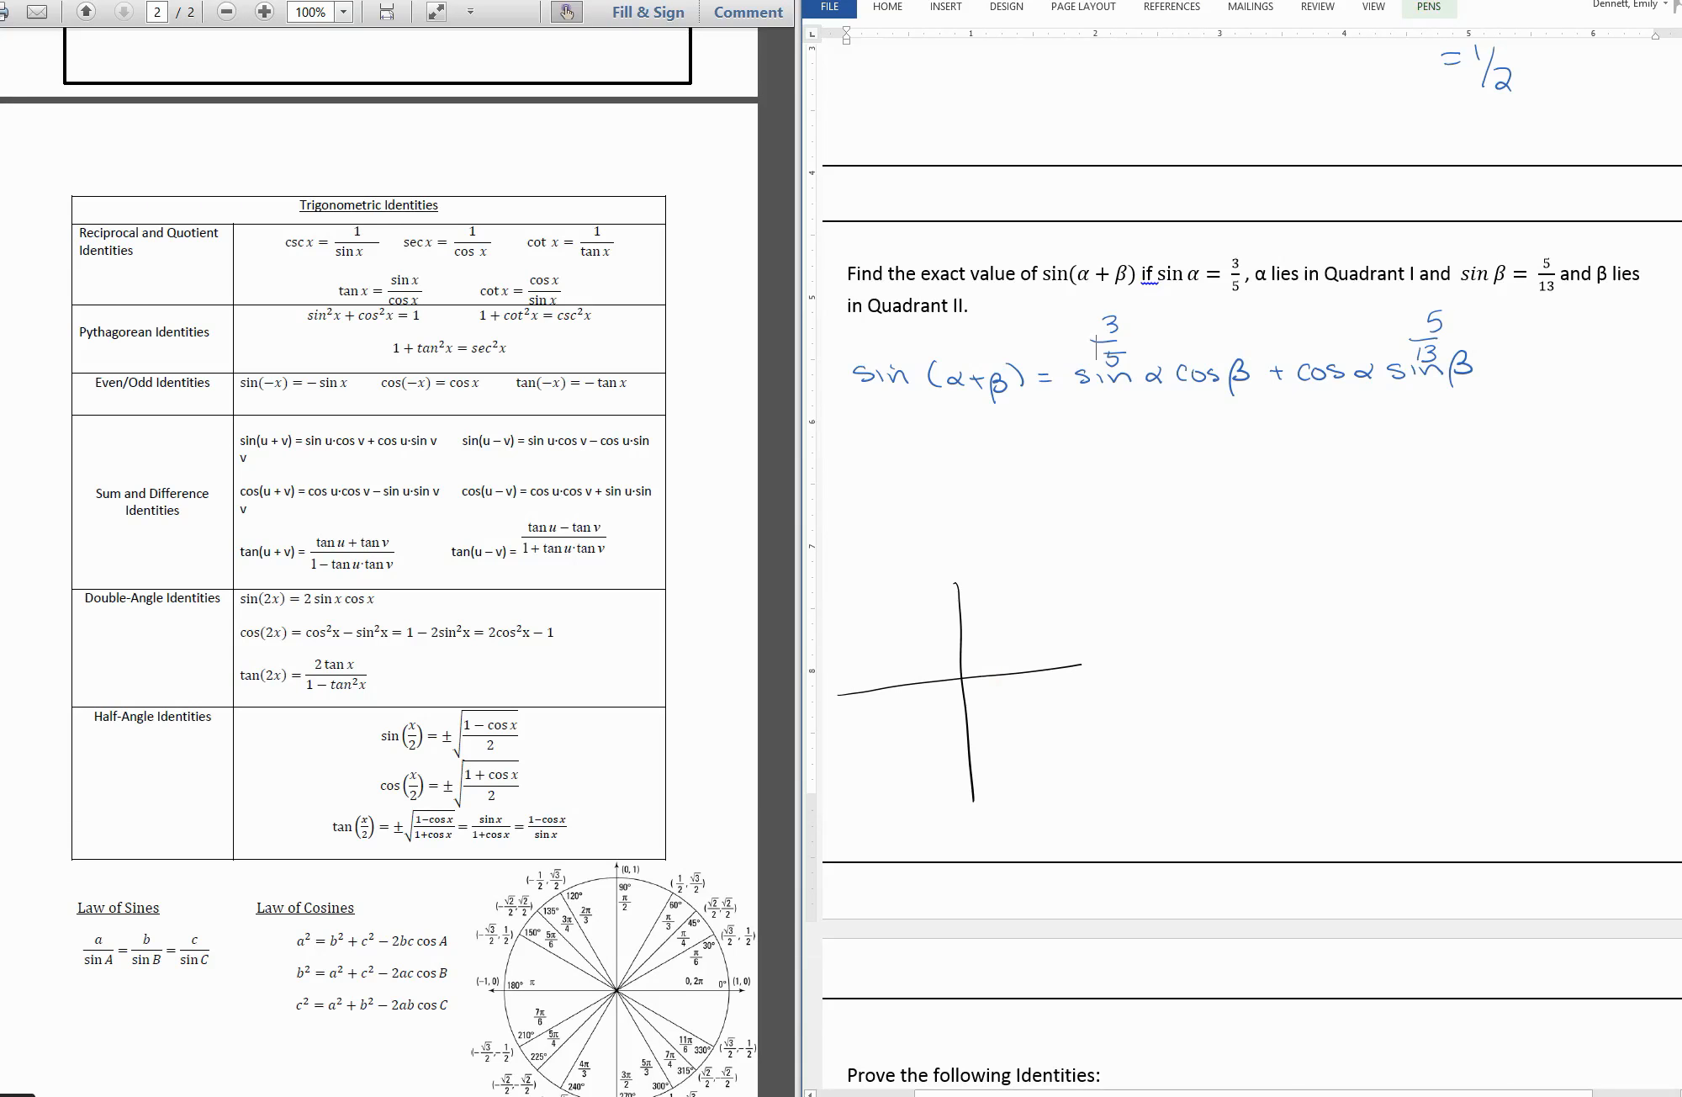
pyautogui.moveTo(965, 675); pyautogui.dragTo(1077, 599)
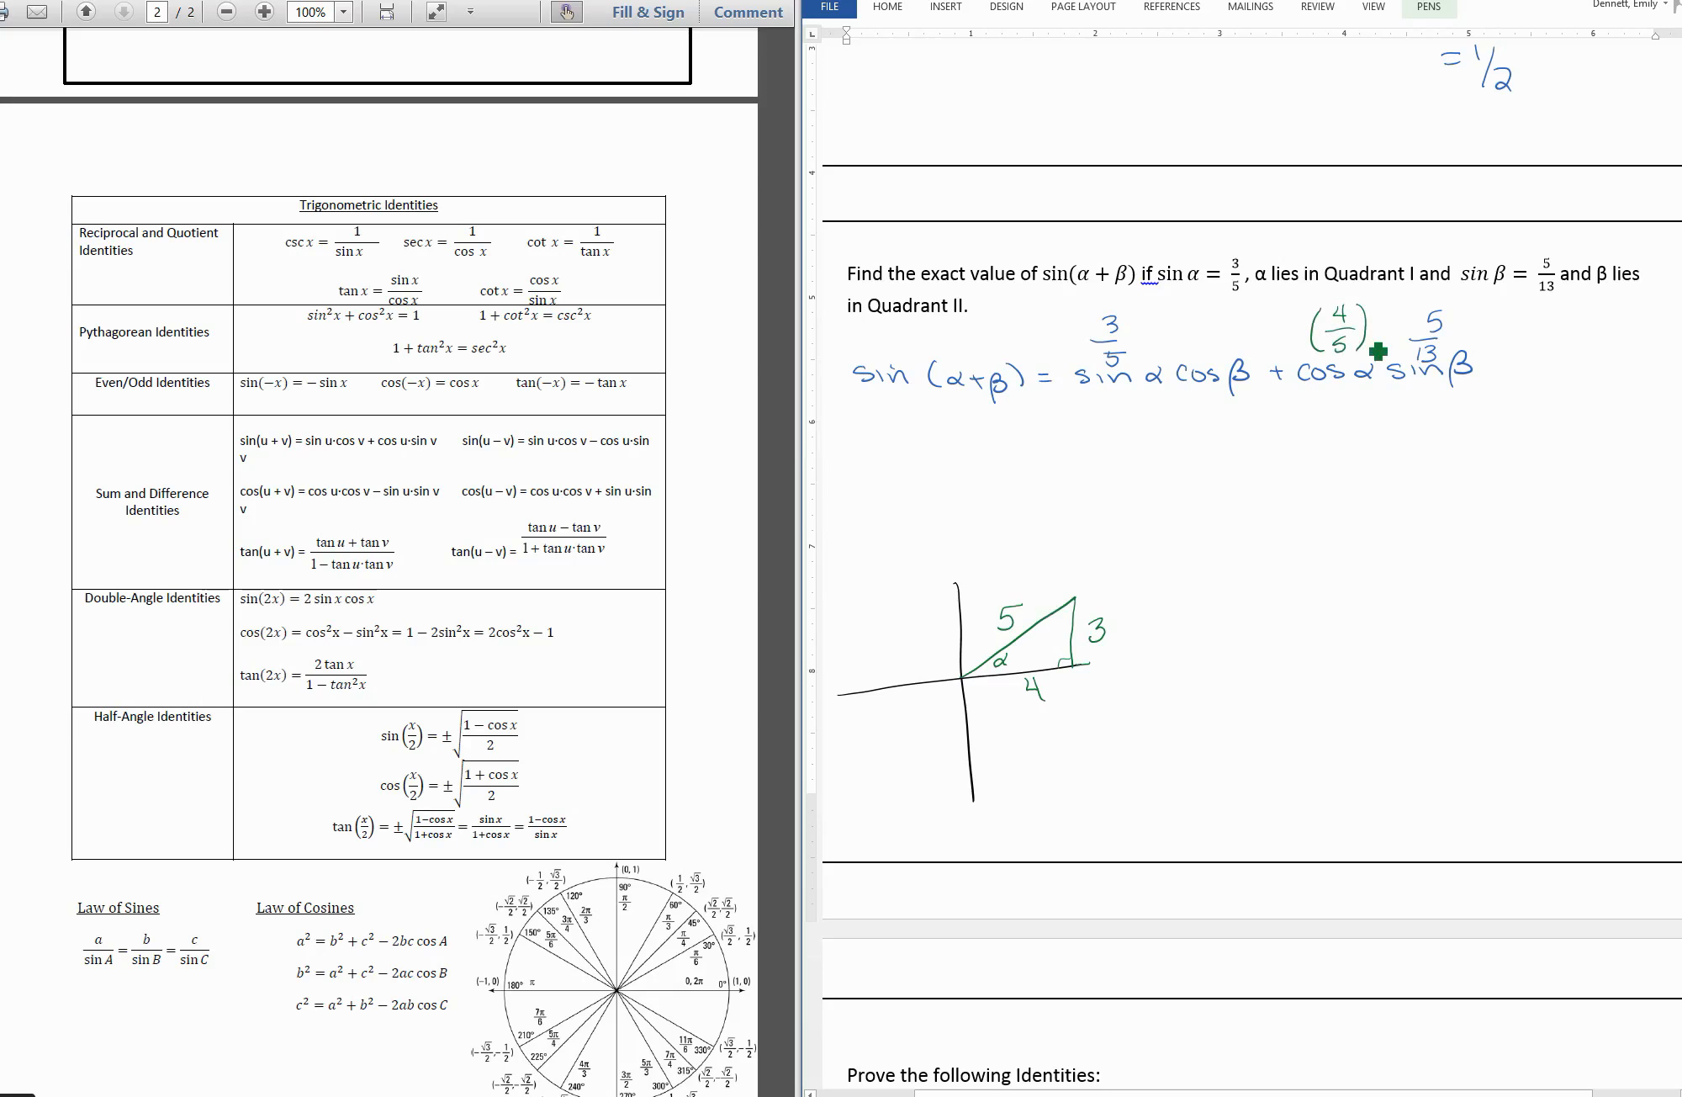
# Draw a red Quadrant II triangle for β labelled 13, 5, −12 with −12/13 above cos β.
pyautogui.click(1430, 7)
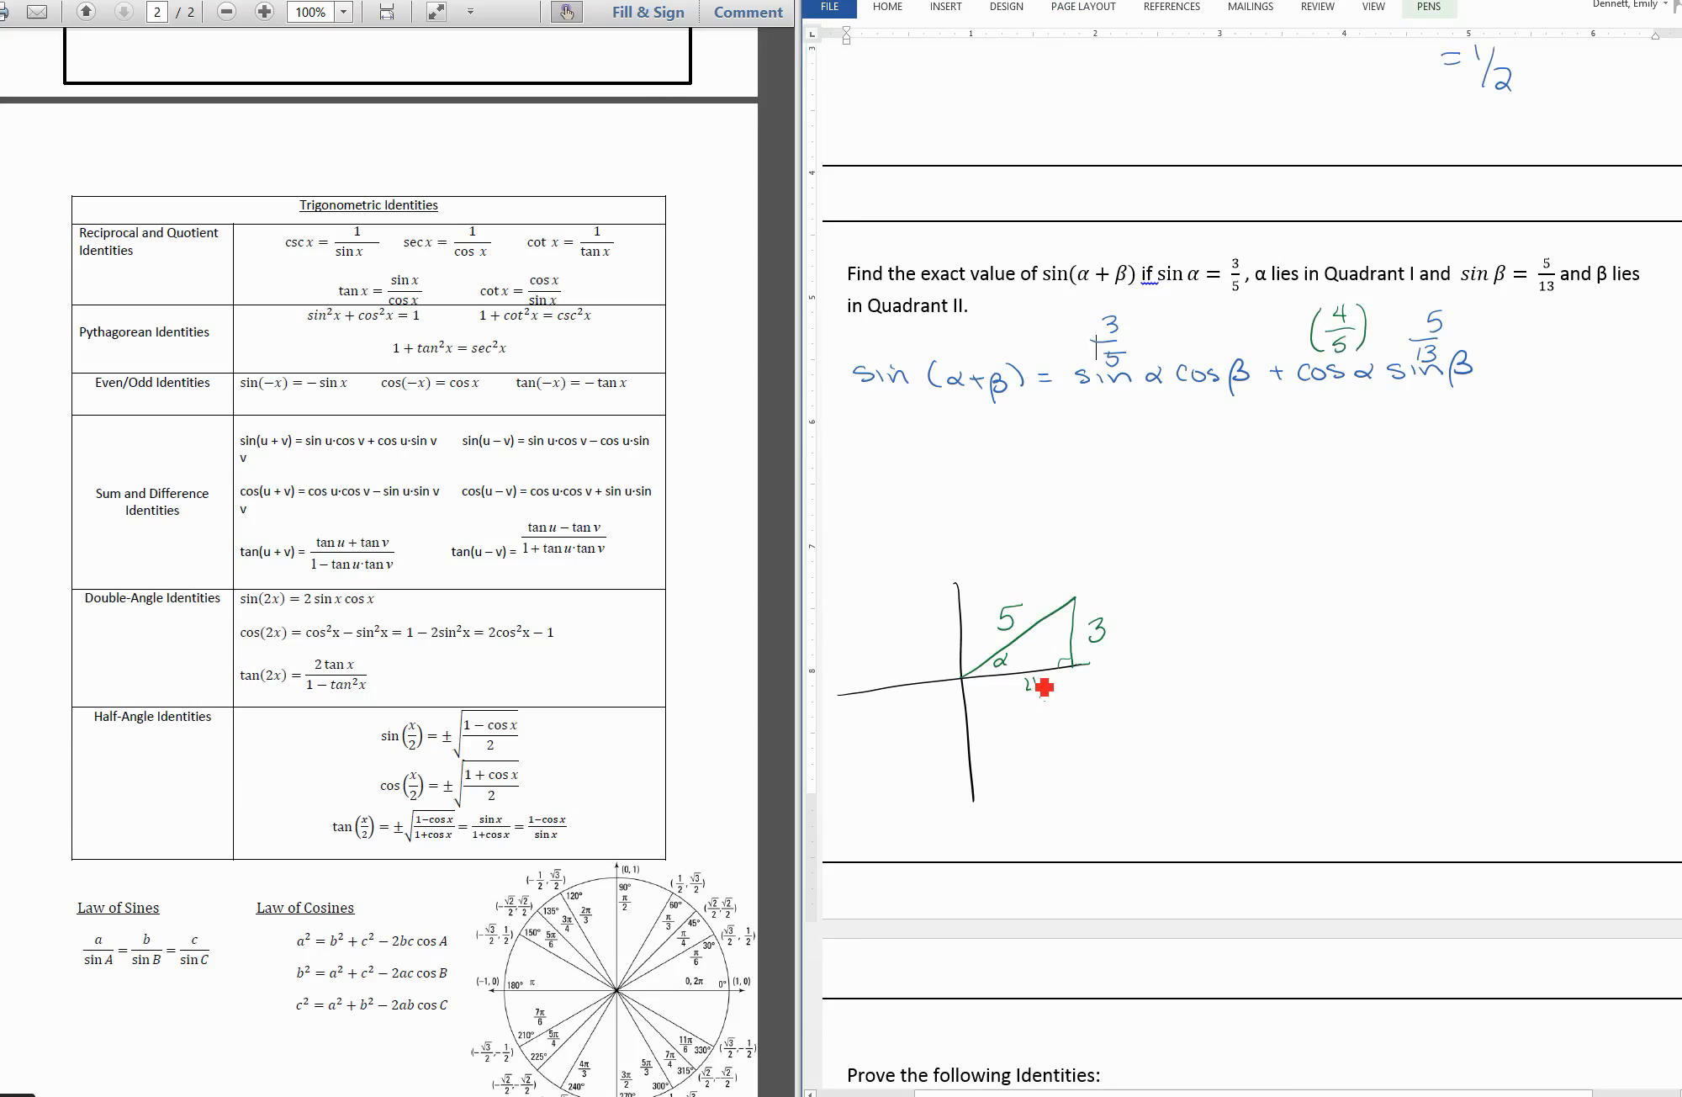
pyautogui.moveTo(1046, 686); pyautogui.dragTo(874, 642)
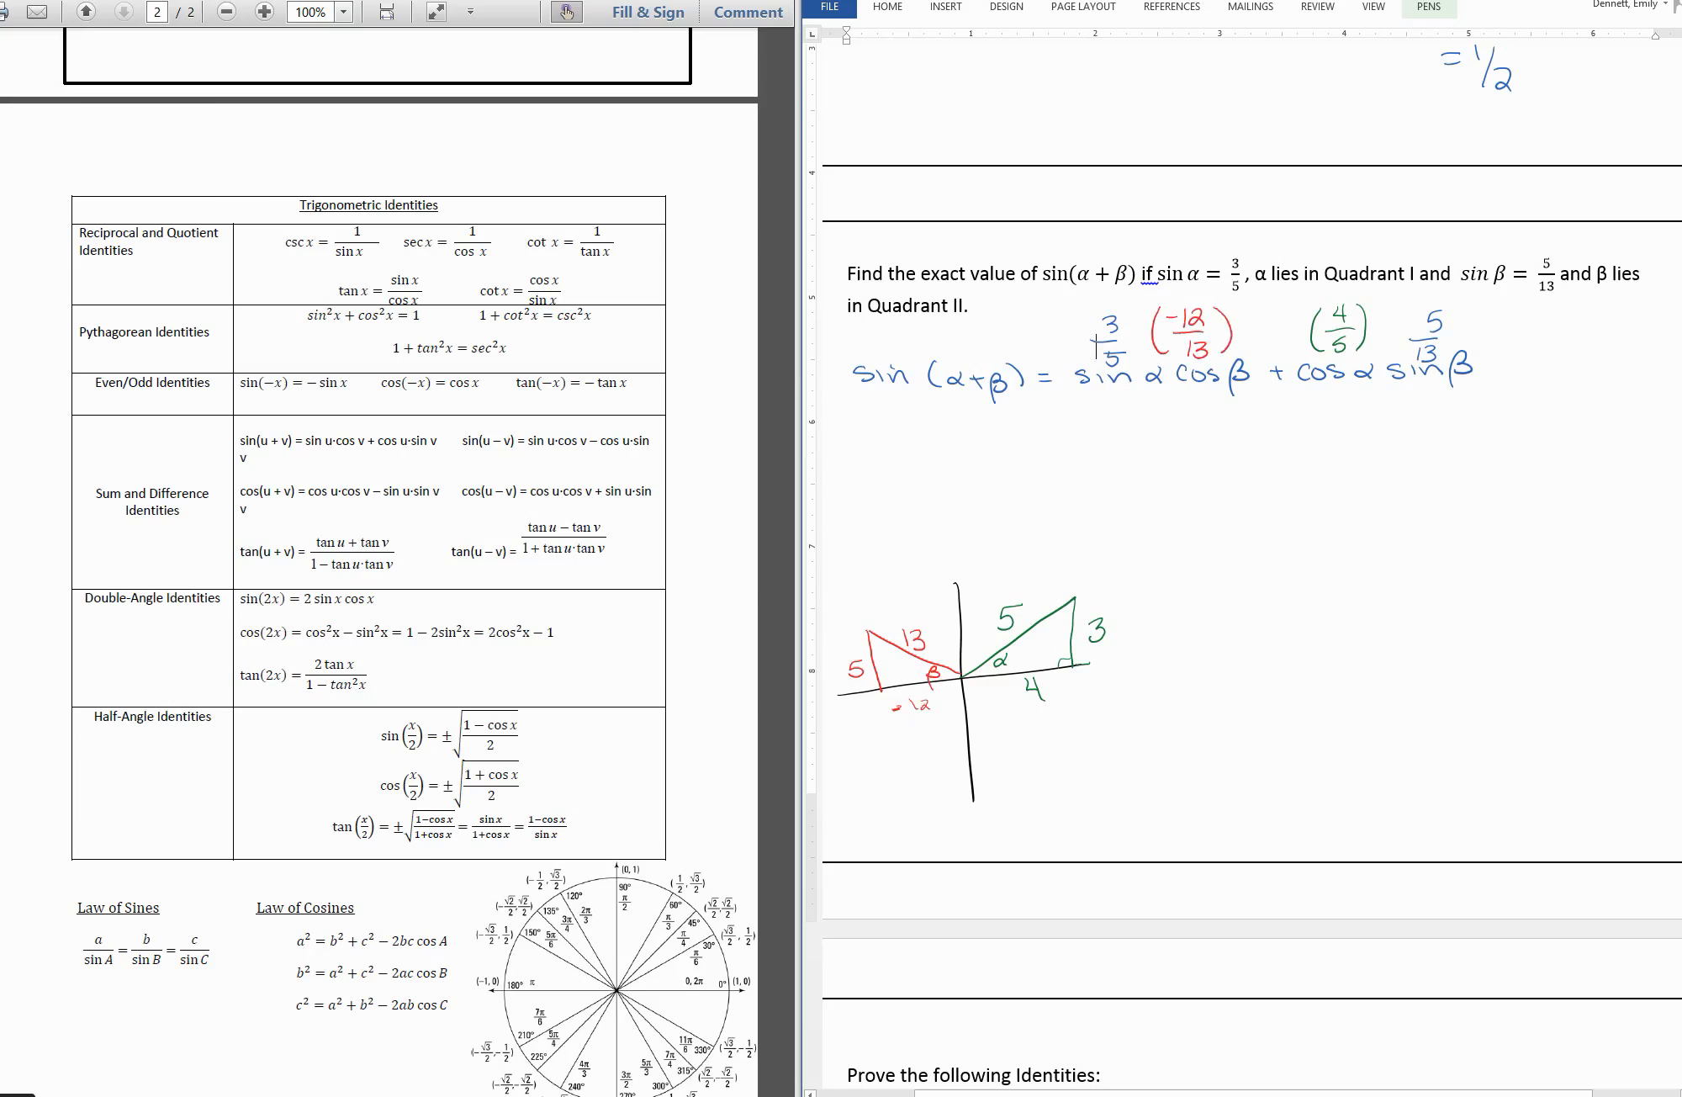
# Write (3/5)(−12/13) + (4/5)(5 in black ink beneath the identity.
pyautogui.click(1429, 7)
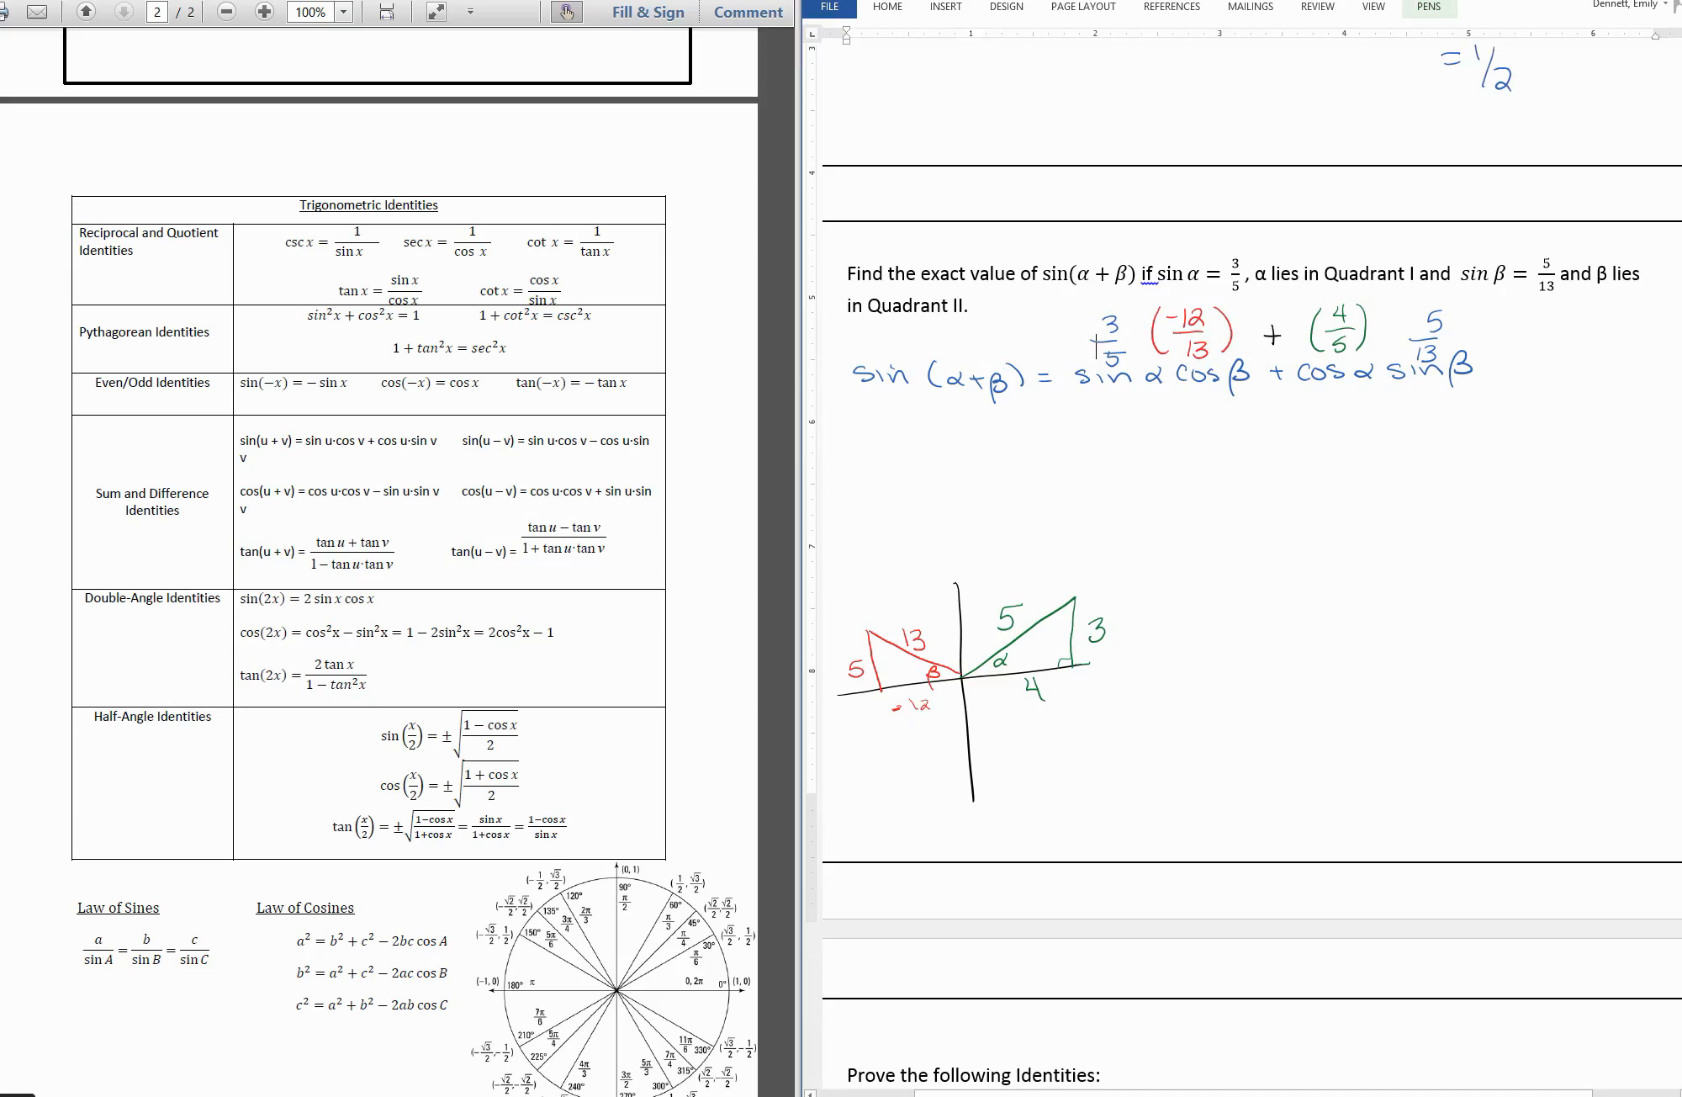
pyautogui.moveTo(1115, 461); pyautogui.dragTo(1142, 429)
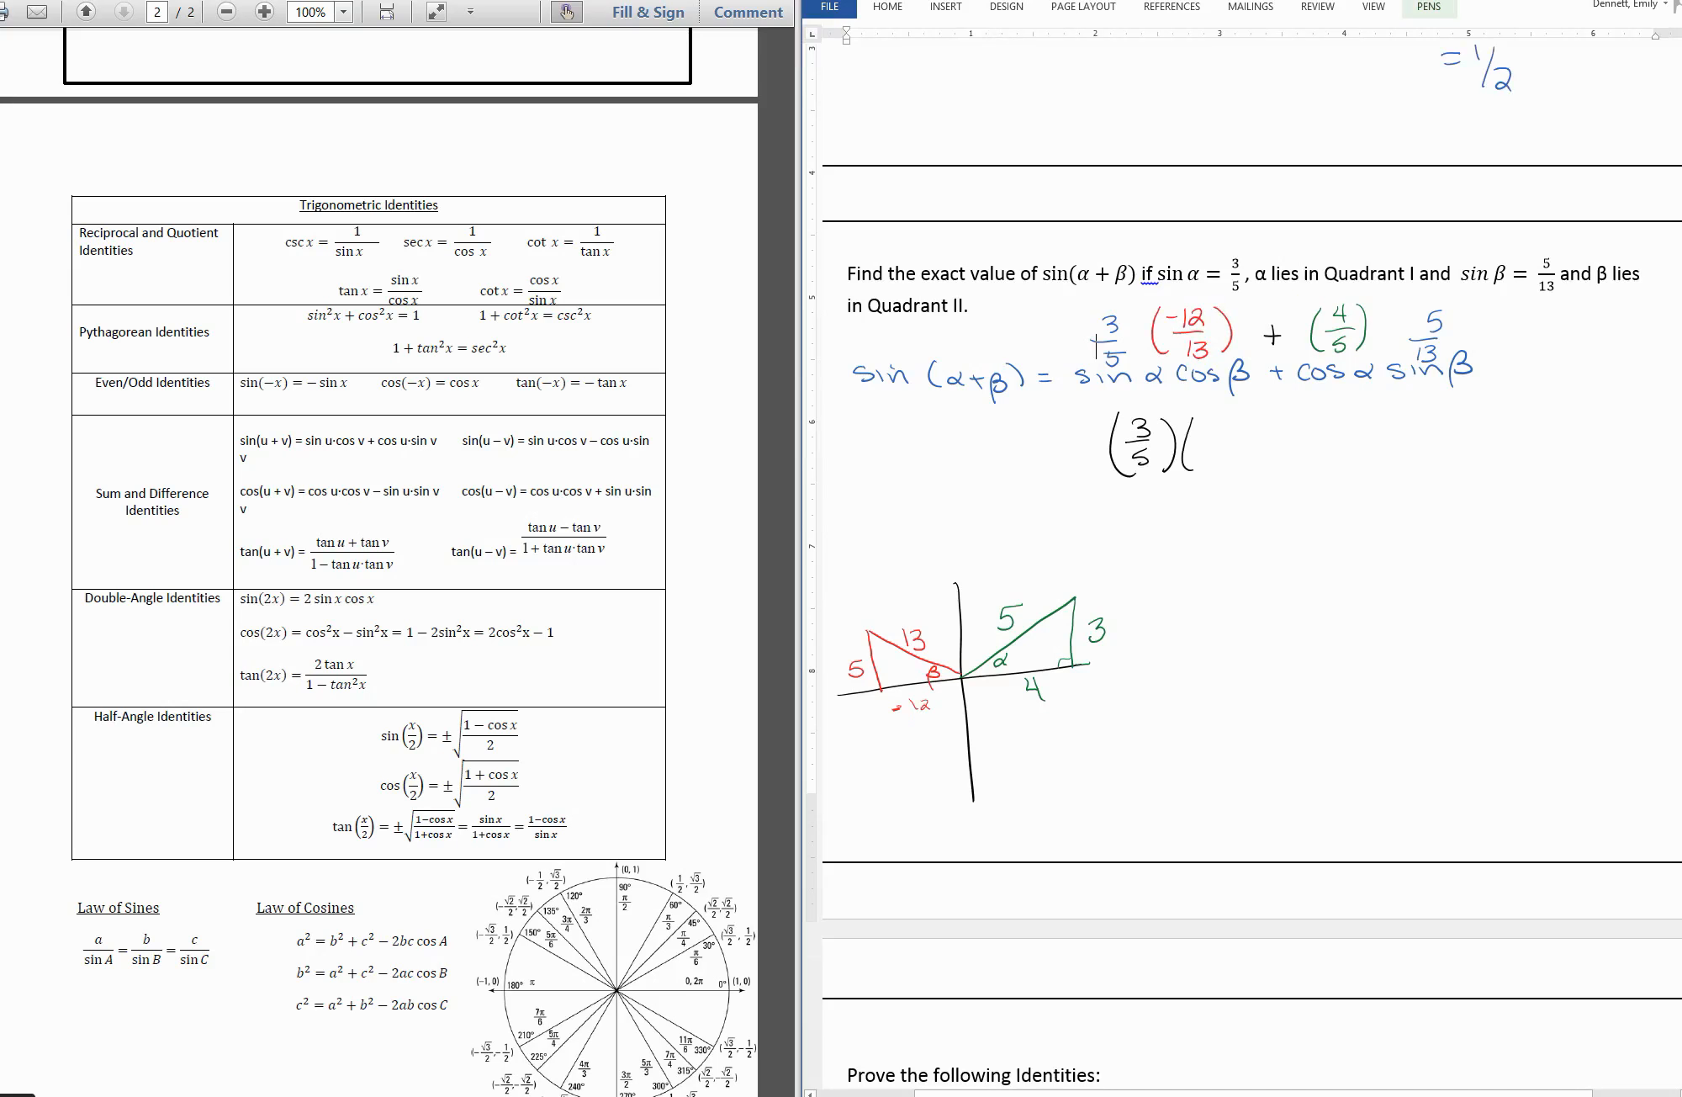
pyautogui.write('-12/13) + (4/5')
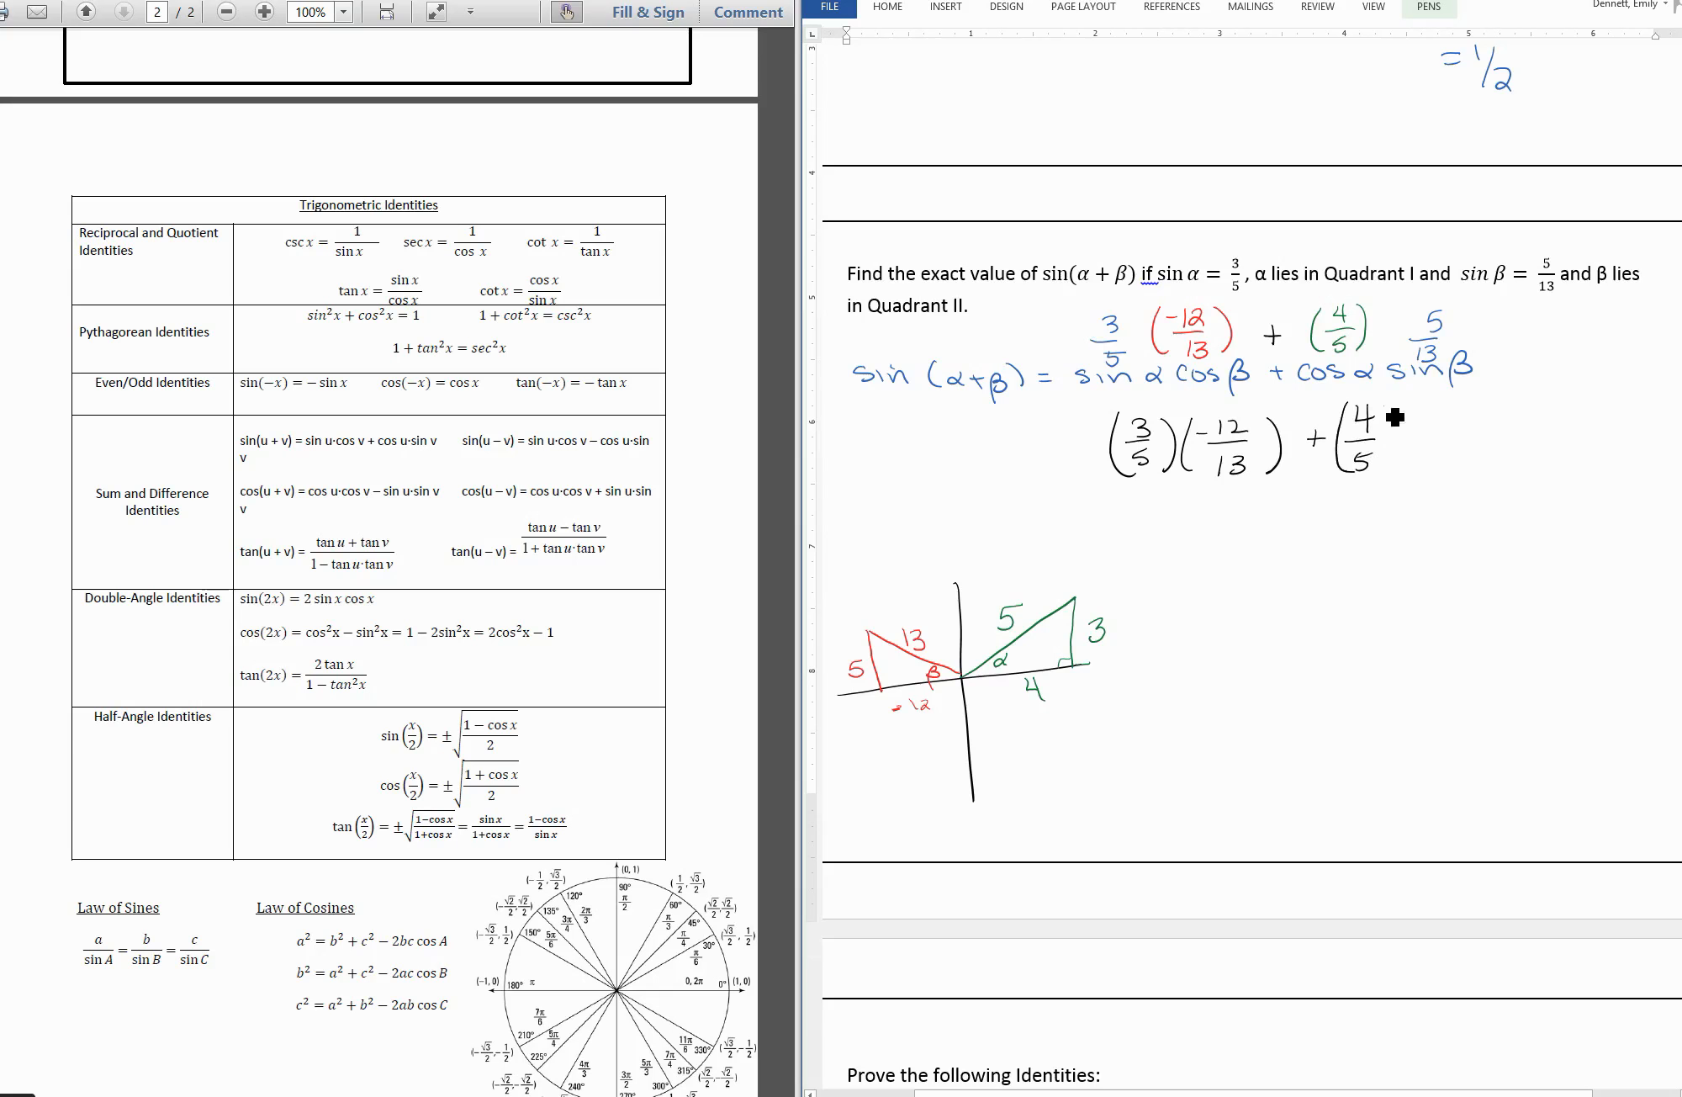
pyautogui.moveTo(1395, 419); pyautogui.dragTo(1426, 461)
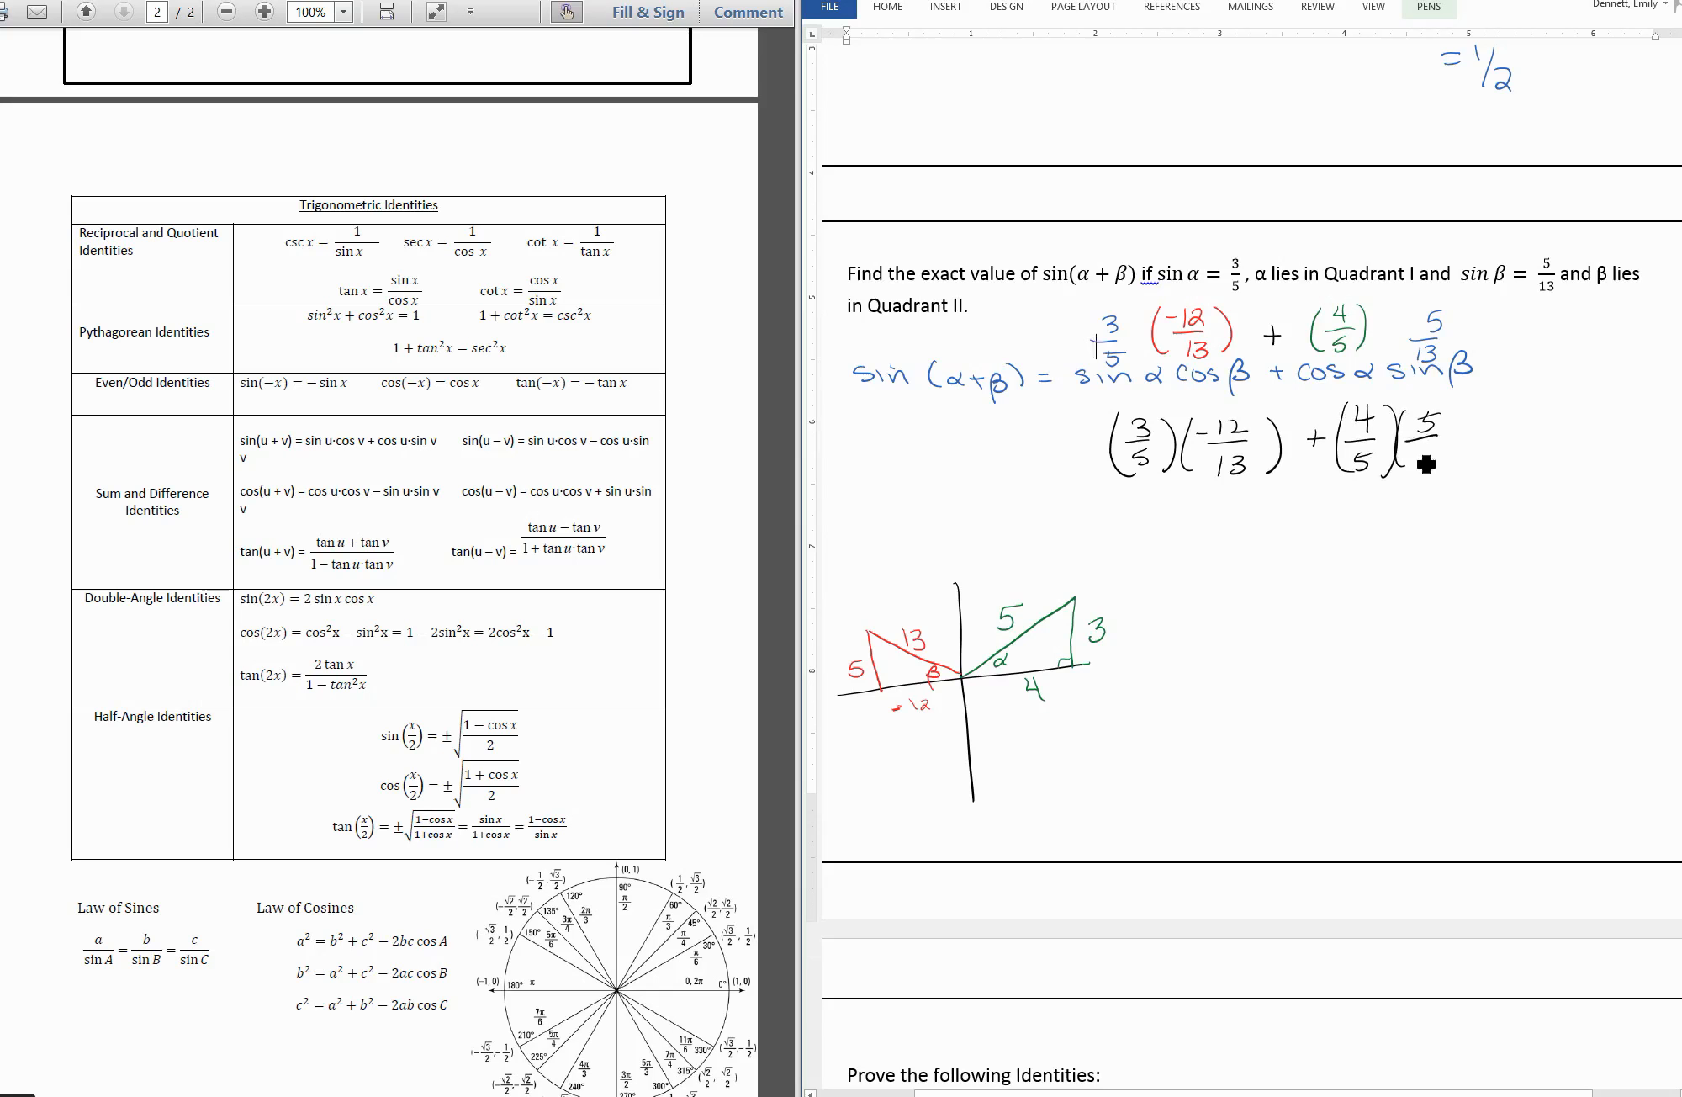